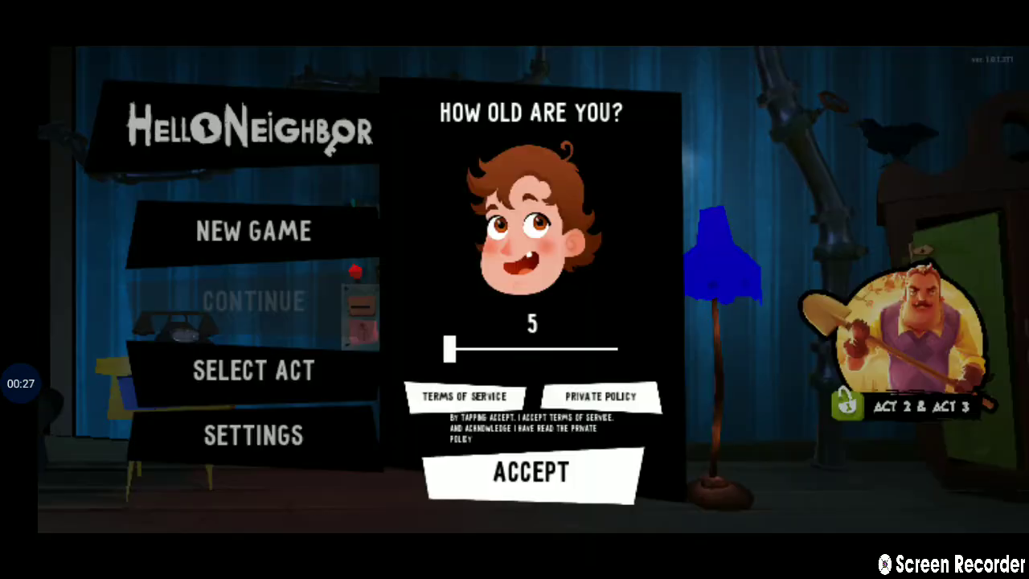
- Accept the 'How old are you?' age prompt so the game loads into the neighborhood
left_click(530, 473)
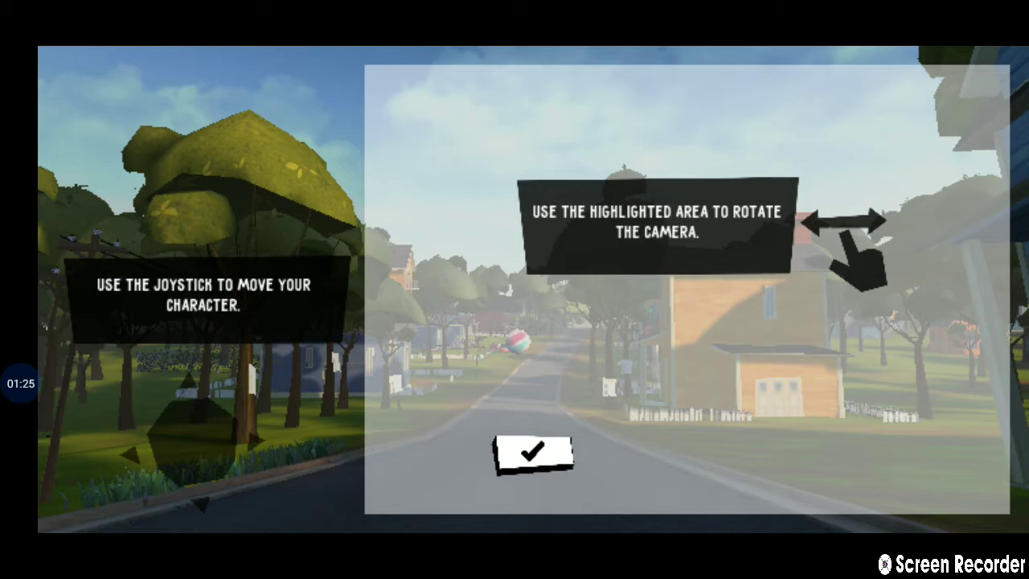
- Confirm the joystick/camera tutorial checkmark to begin live gameplay on the street
left_click(530, 454)
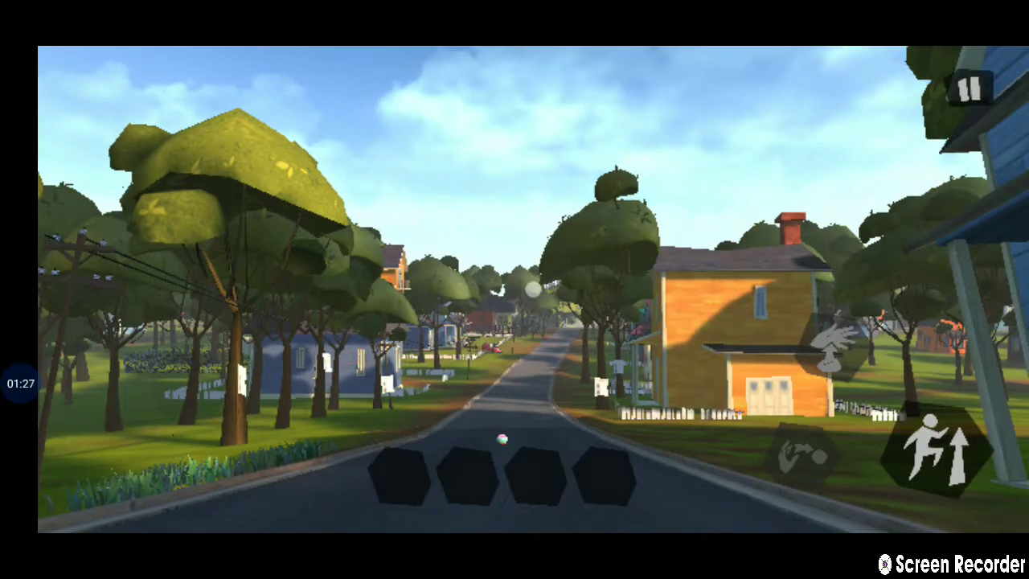